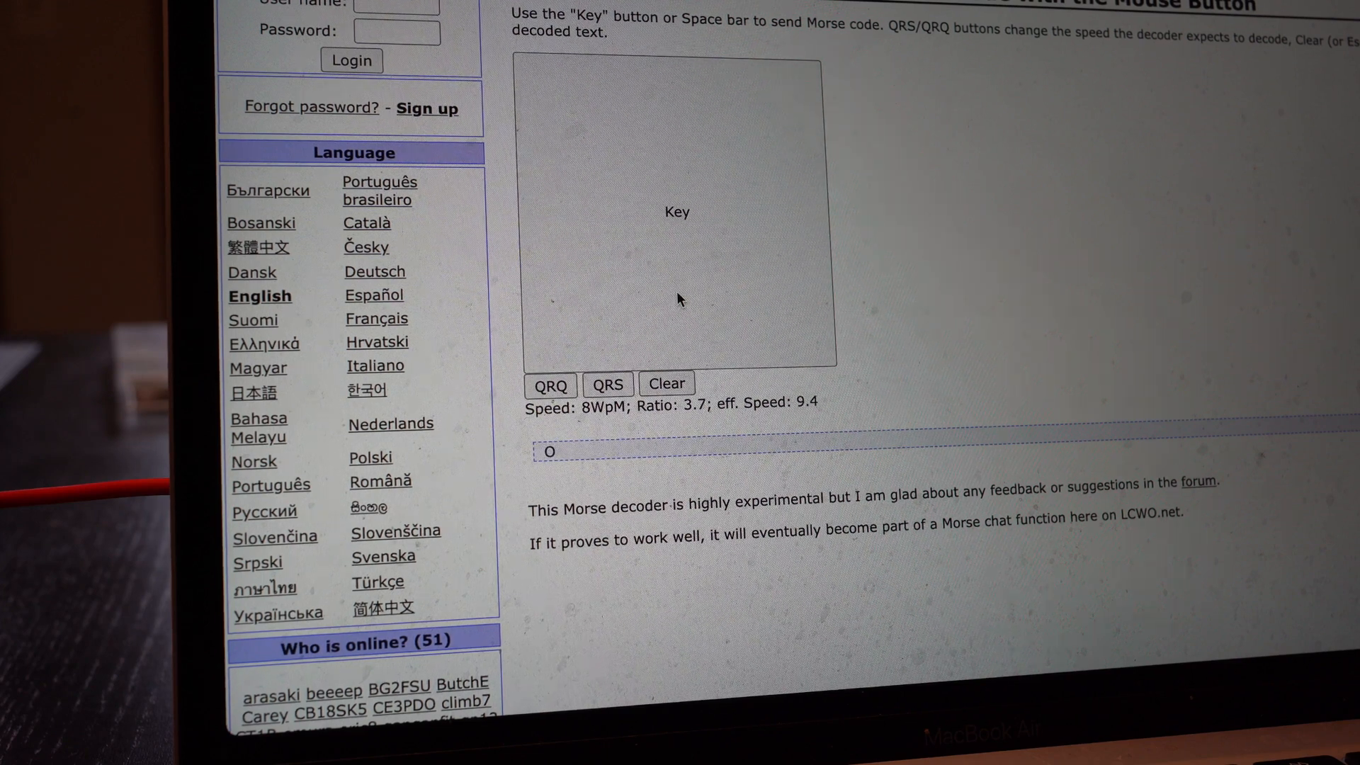
Key W and E in Morse after the O so the decoder reads 'OWE' at 8 WpM
click(677, 212)
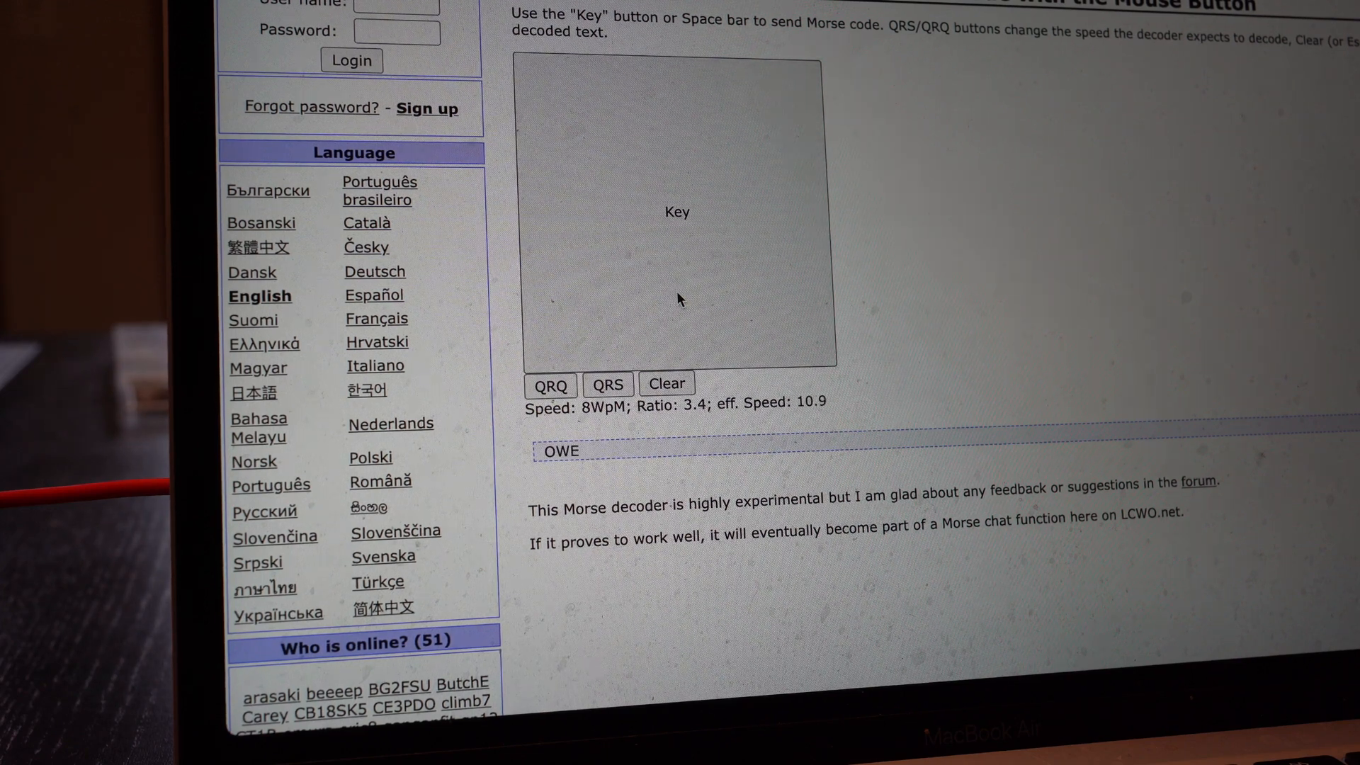